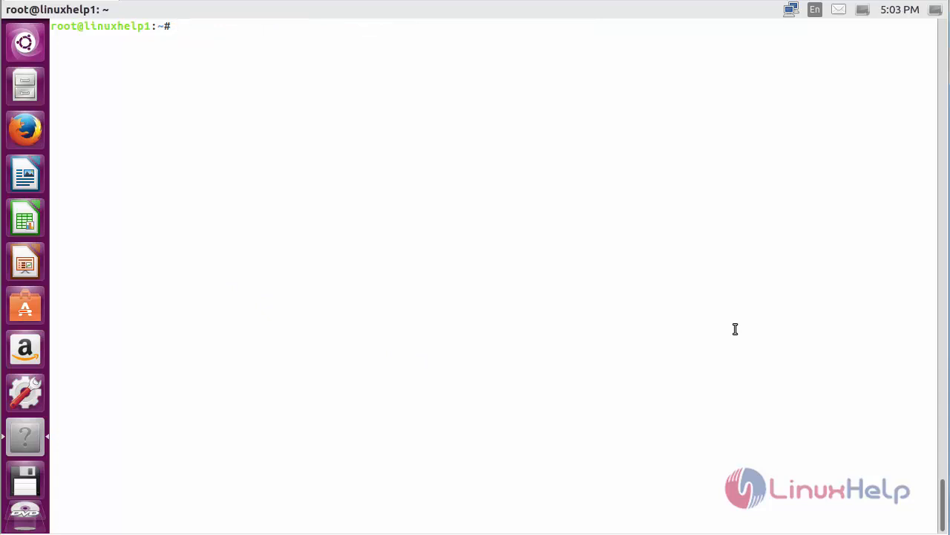
Step: Enter 'add-apt-repository ppa:eviltwin1/feedreader-daily' to add the FeedReader daily PPA
type("add-")
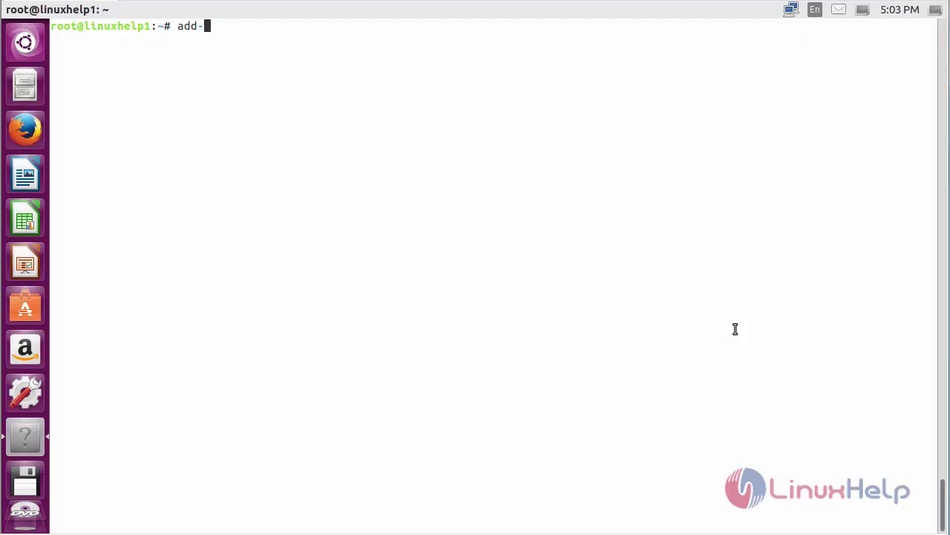
type("apt")
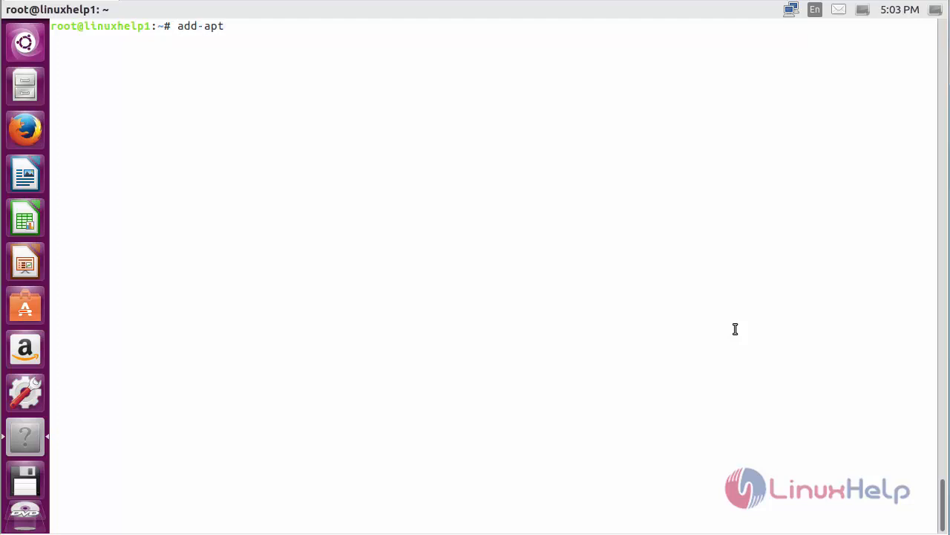
type("-reposit")
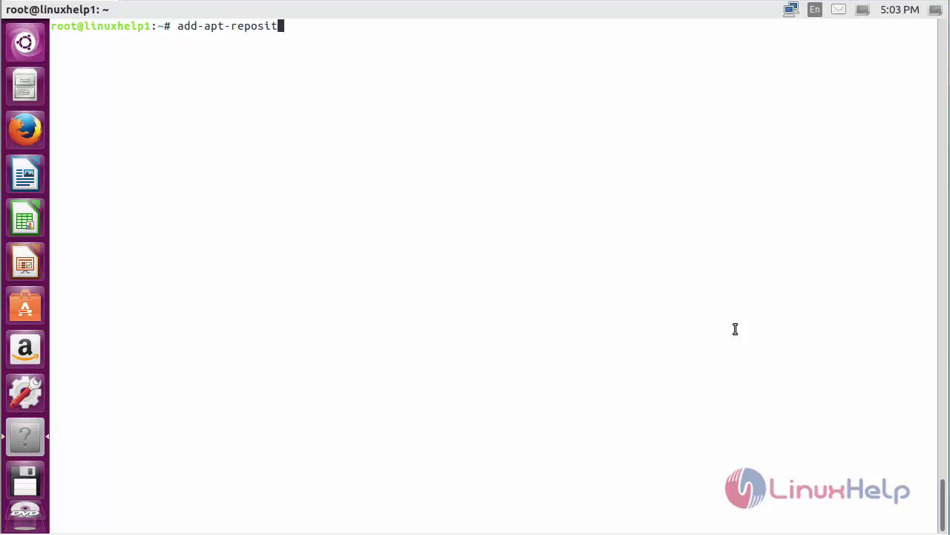
type("ory pp")
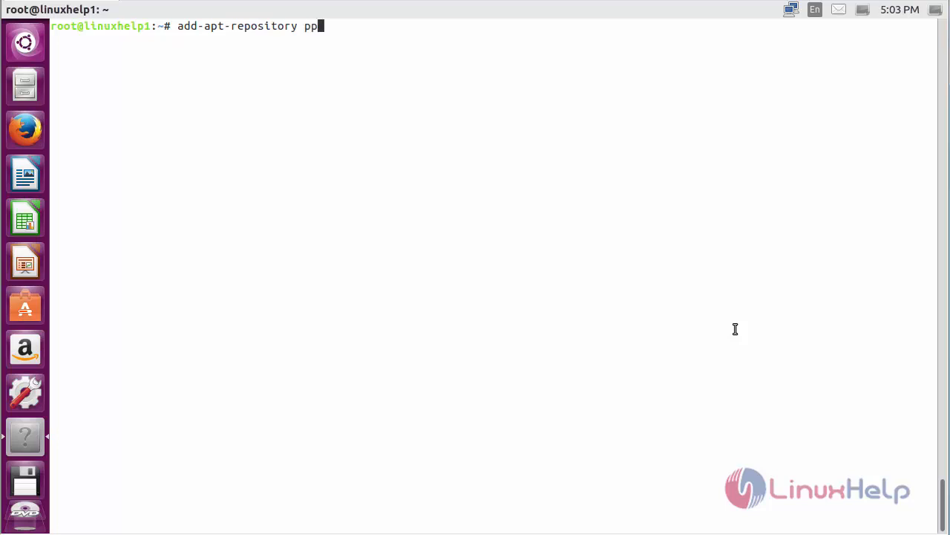
type("a:")
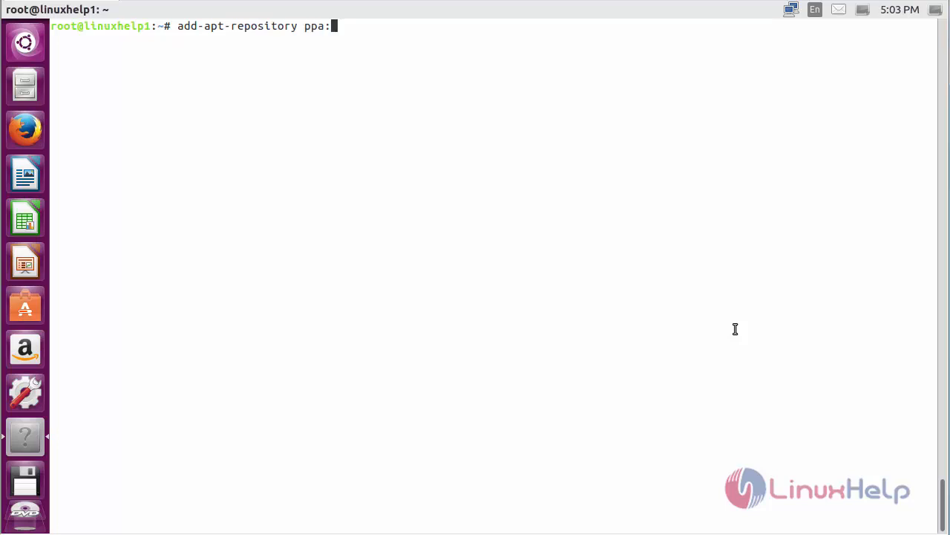
type("evi")
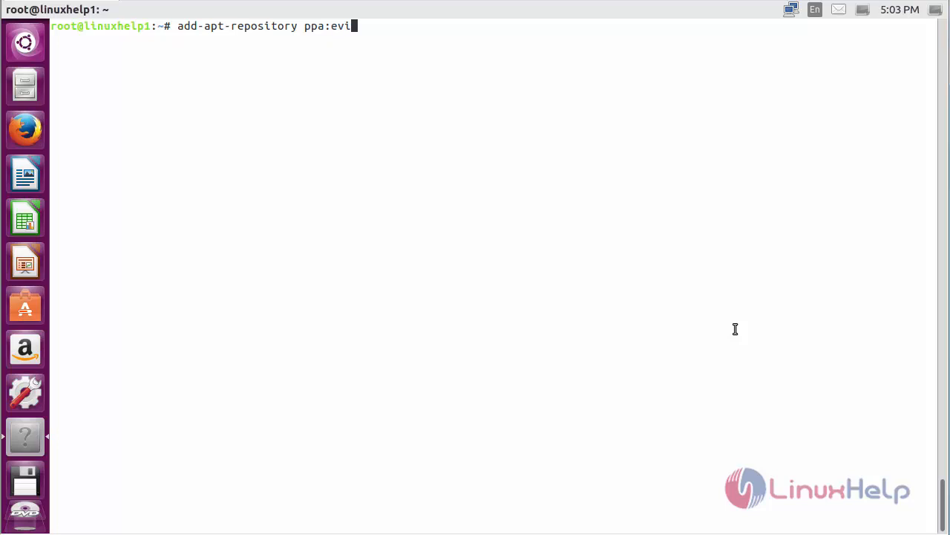
type("lt")
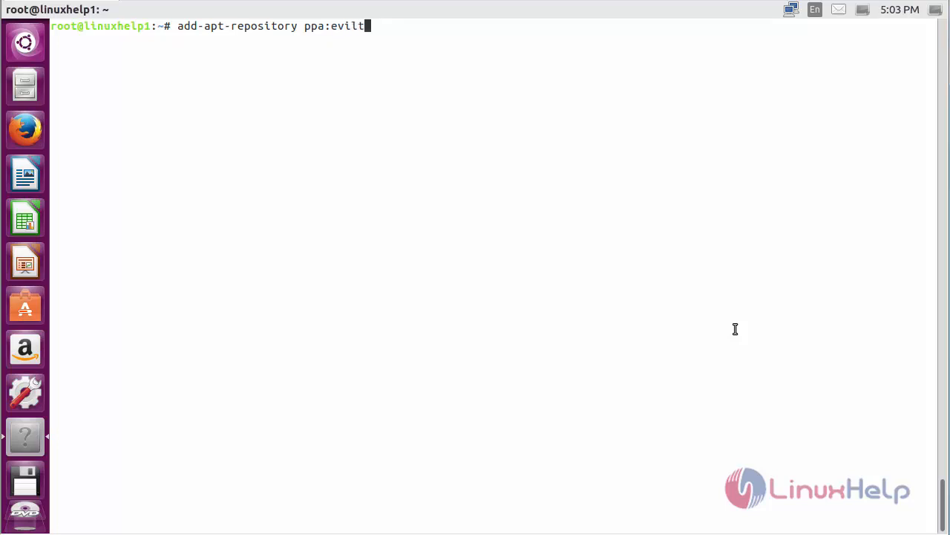
type("win1/")
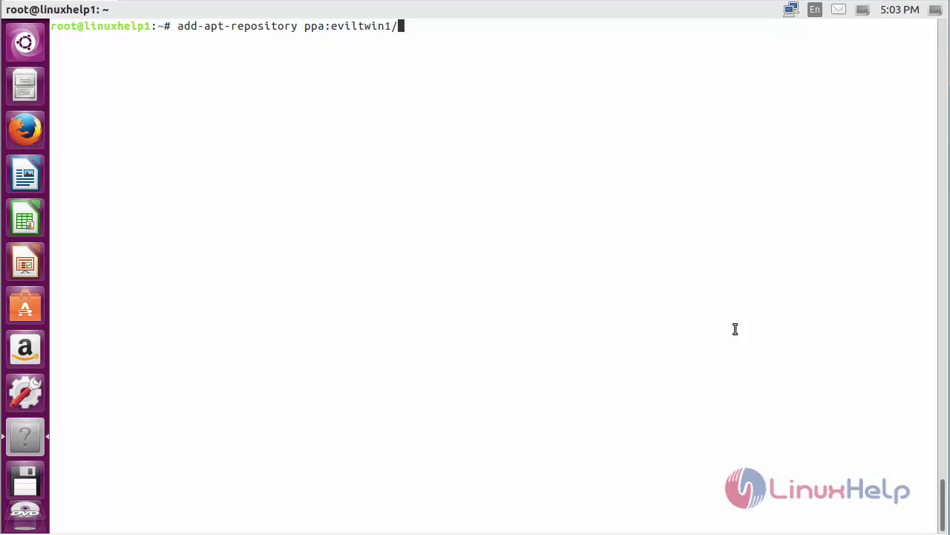
type("f")
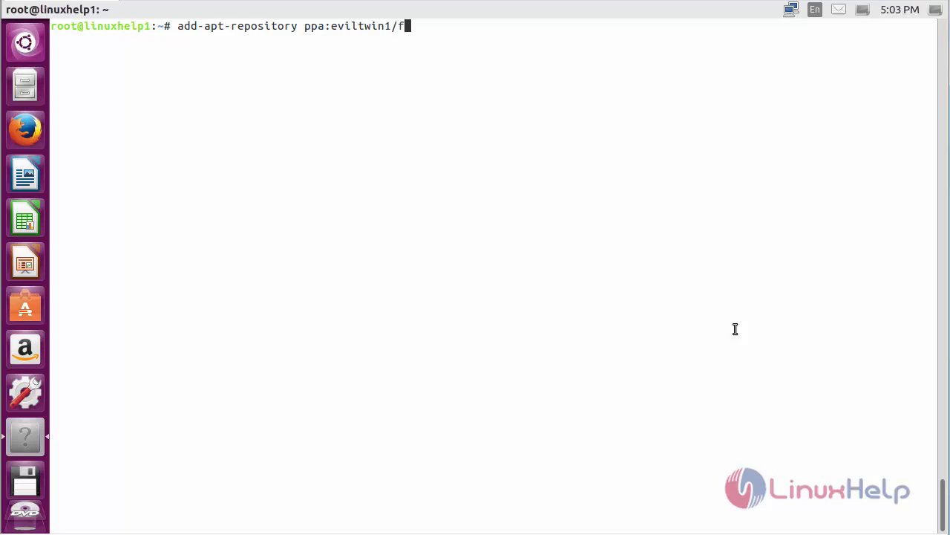
type("eedreader")
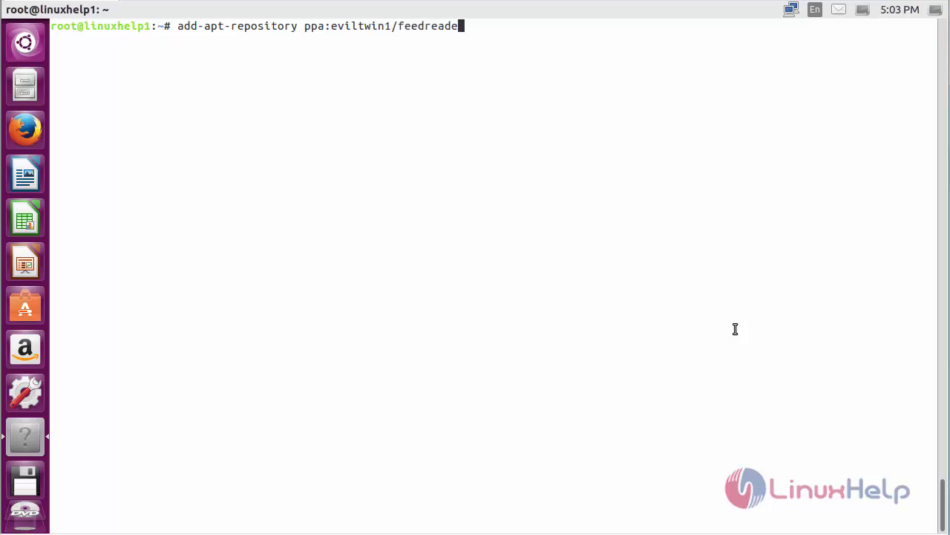
type("r-da")
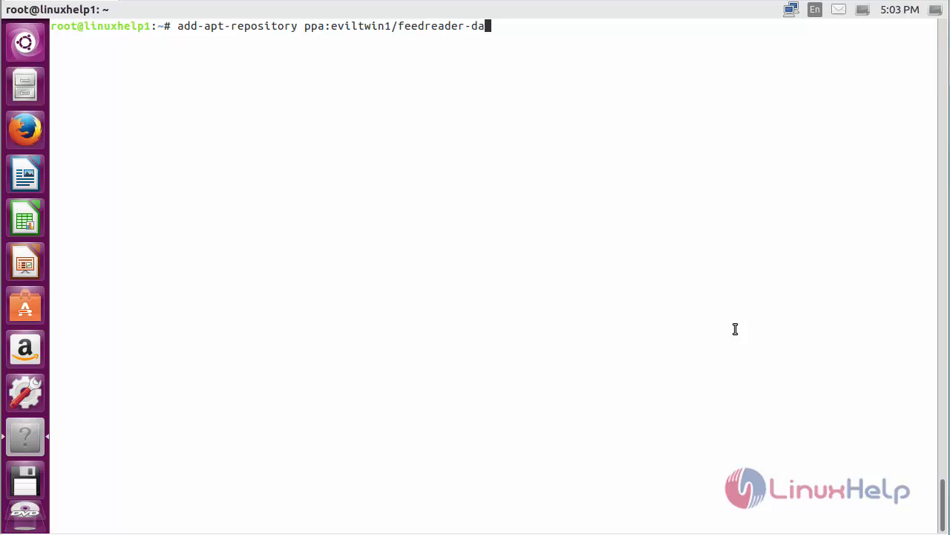
type("ily")
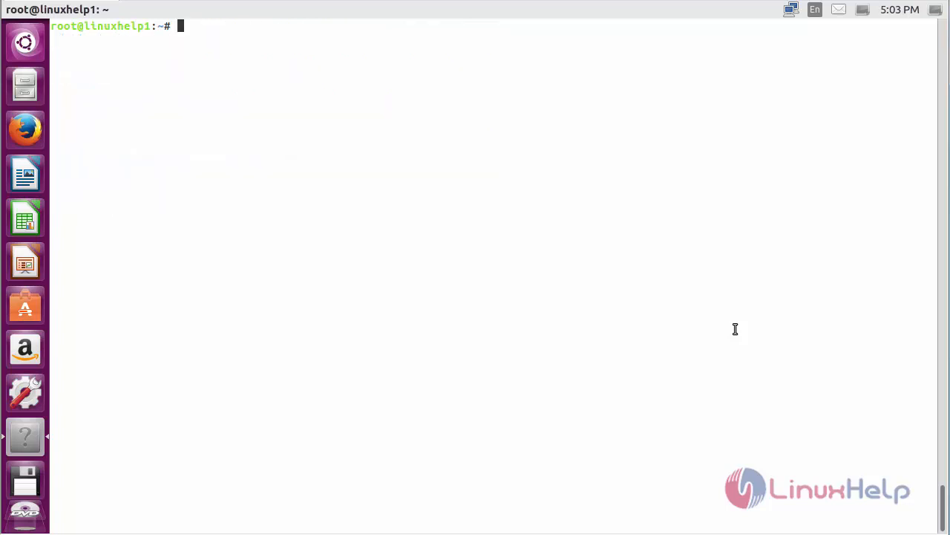
Step: Run 'apt-get update' to refresh the package index
type("apt-")
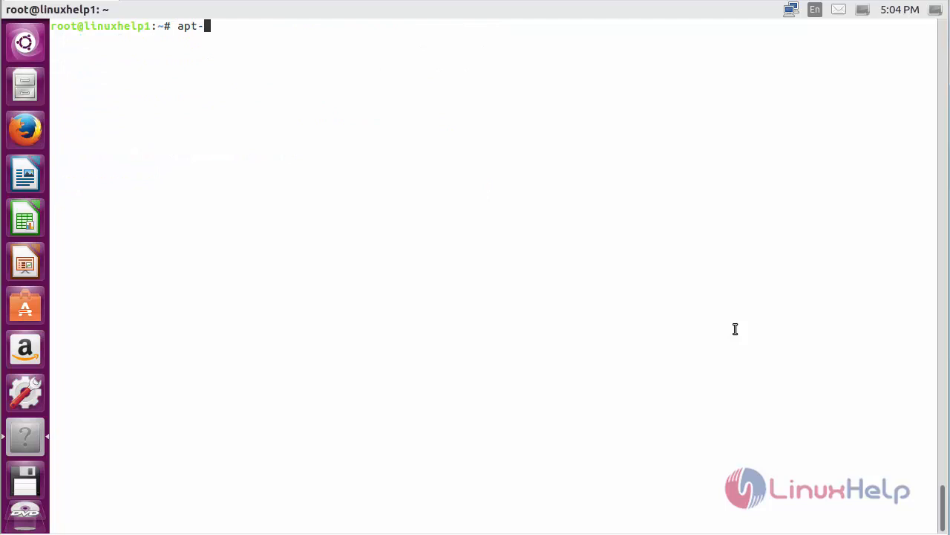
type("get up")
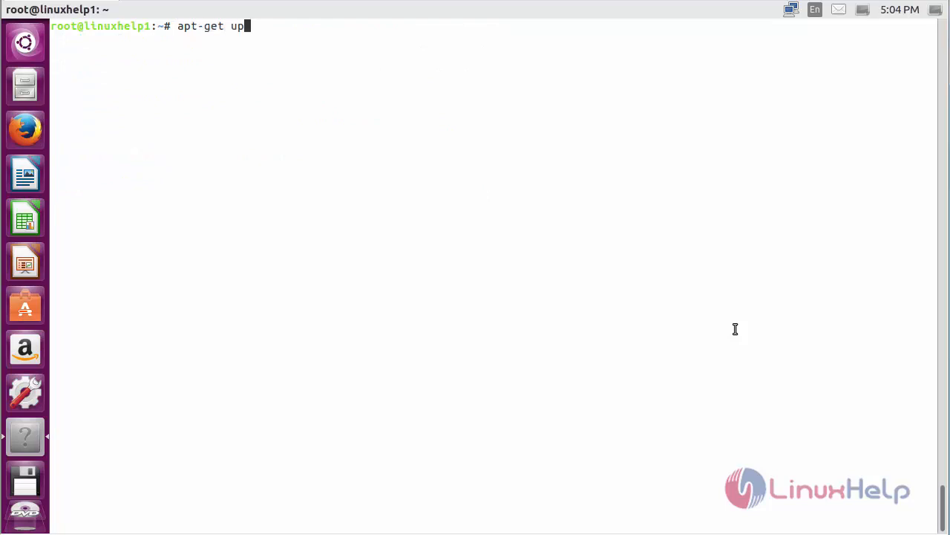
type("date")
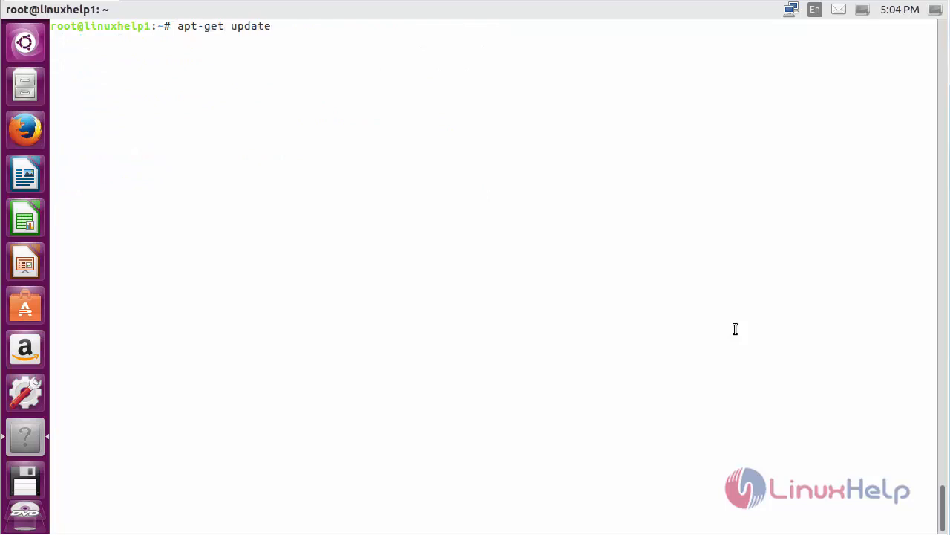
key("Return")
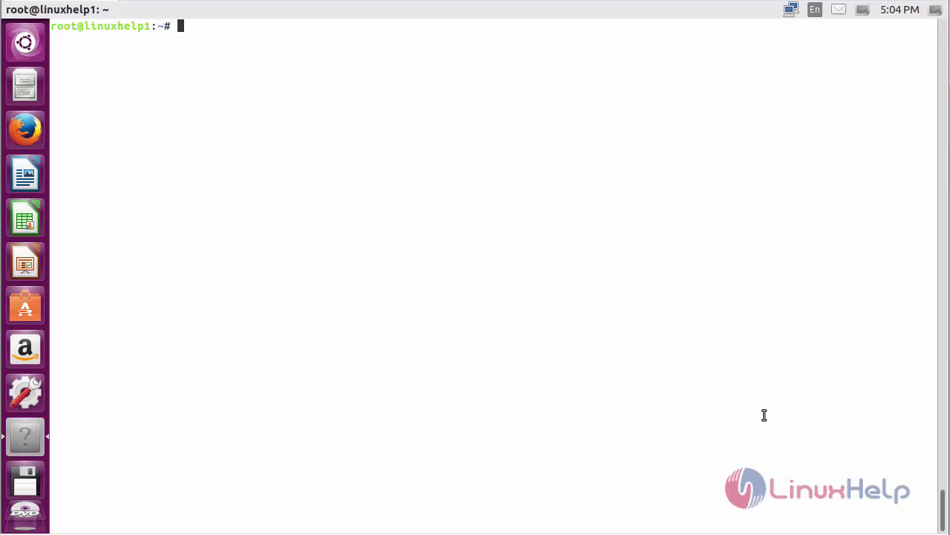
Step: Run 'apt-get install feedreader -y' to install FeedReader and its webkit dependencies
type("apt-get insta")
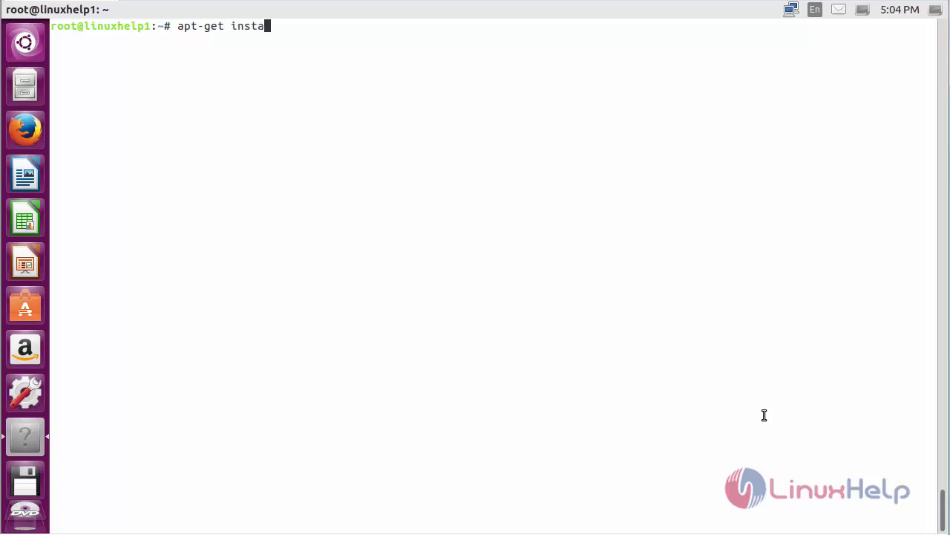
type("ll")
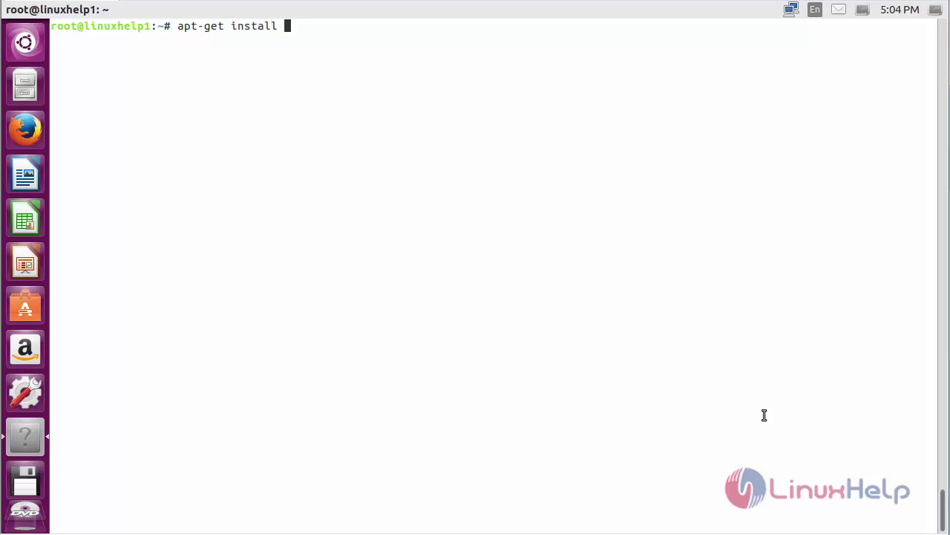
type("feedrea")
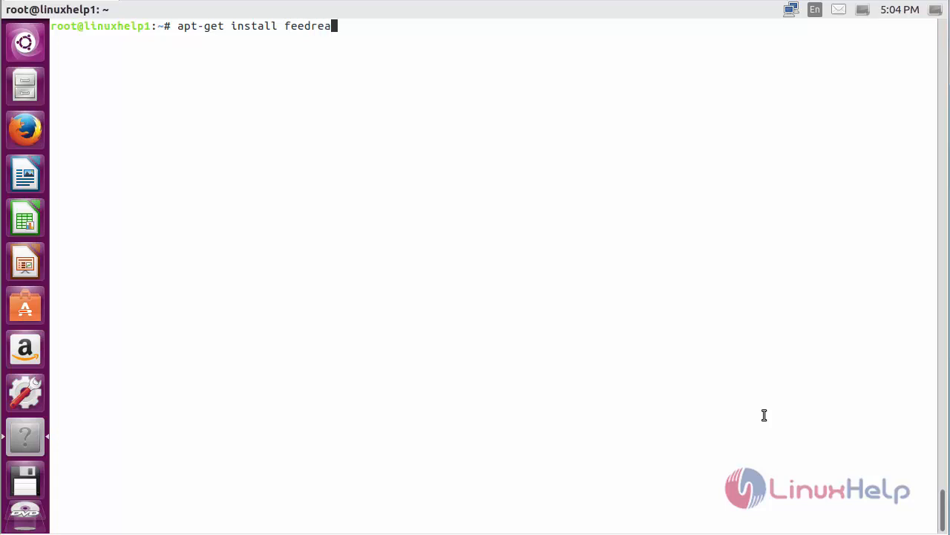
type("der -y")
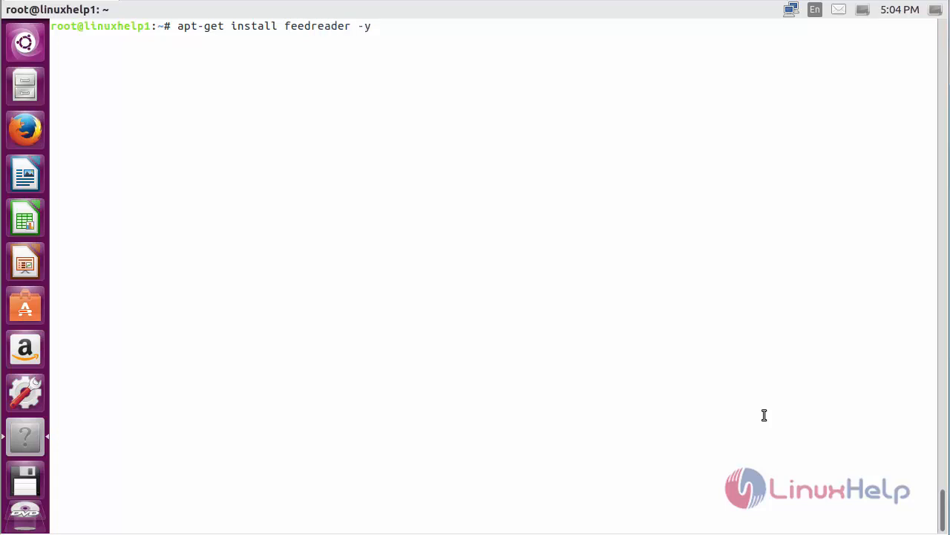
key("Return")
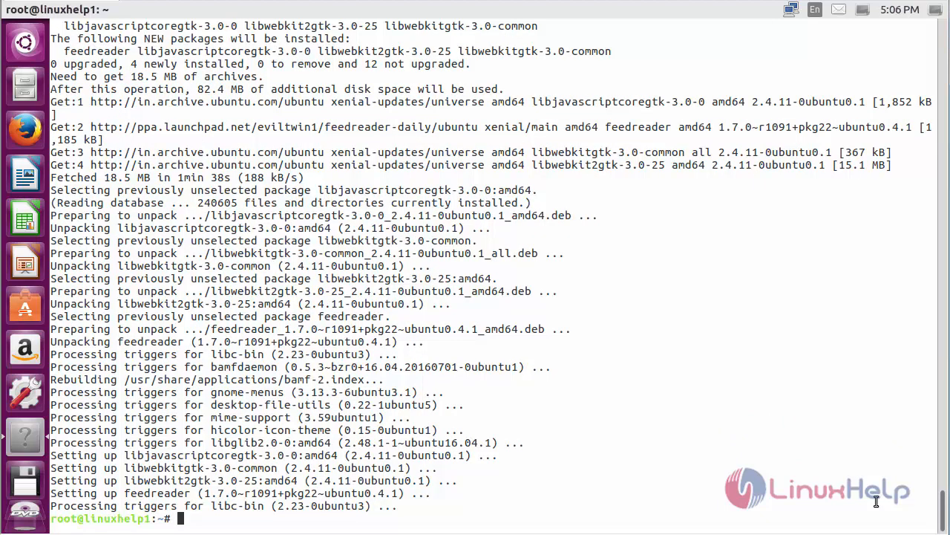
mouse_move(871, 486)
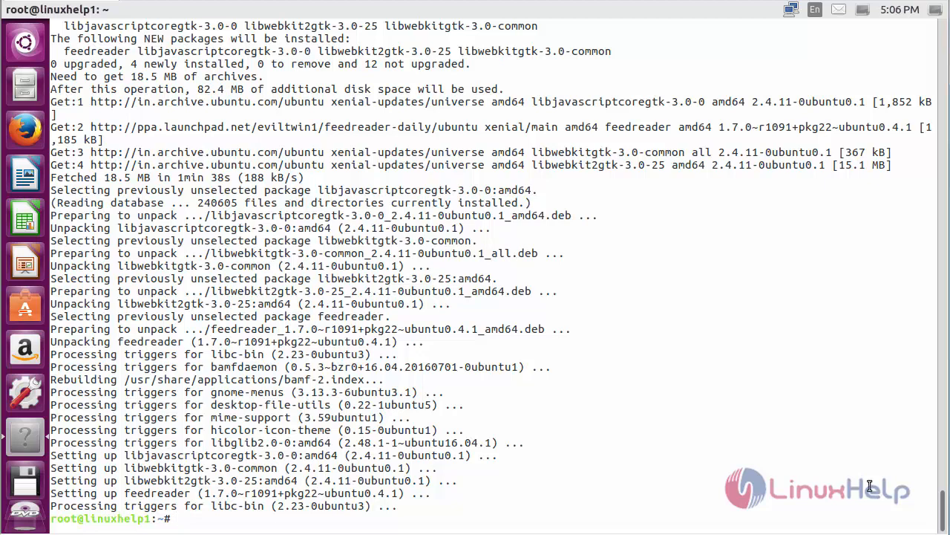
mouse_move(525, 297)
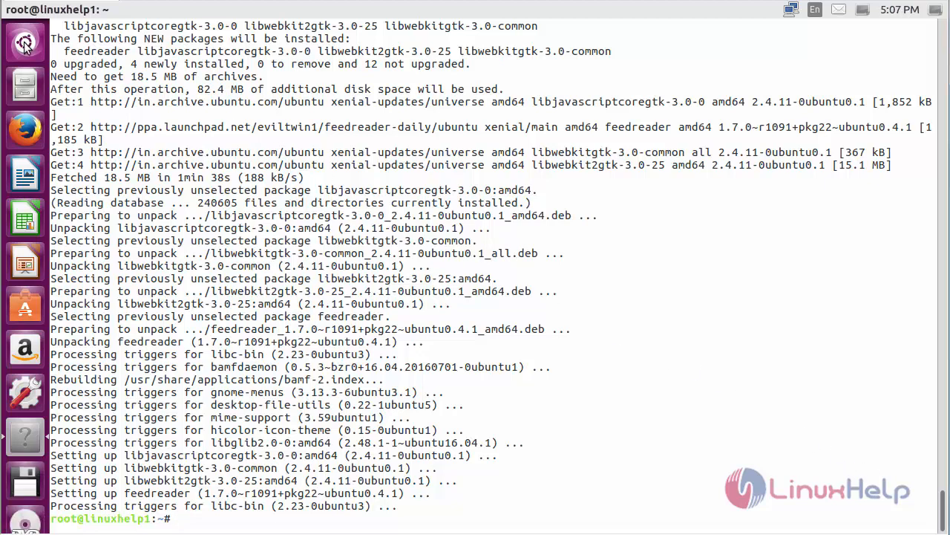
Step: Search the Dash for 'feedreader' to find and launch FeedReader
left_click(25, 42)
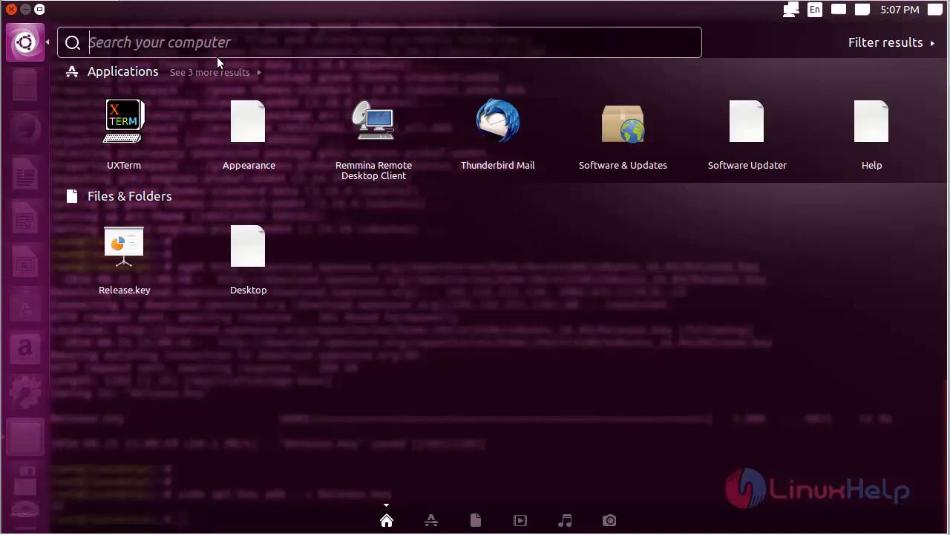
type("feedrea")
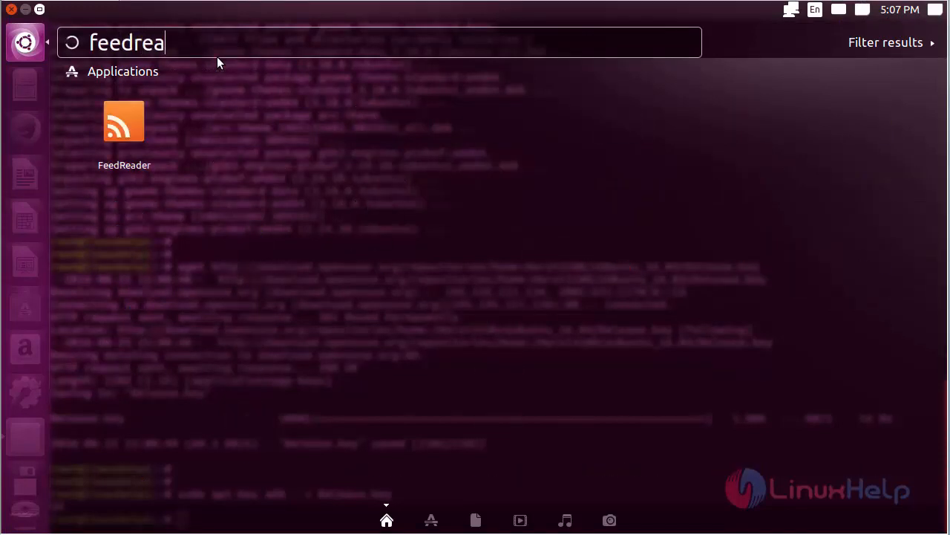
type("der")
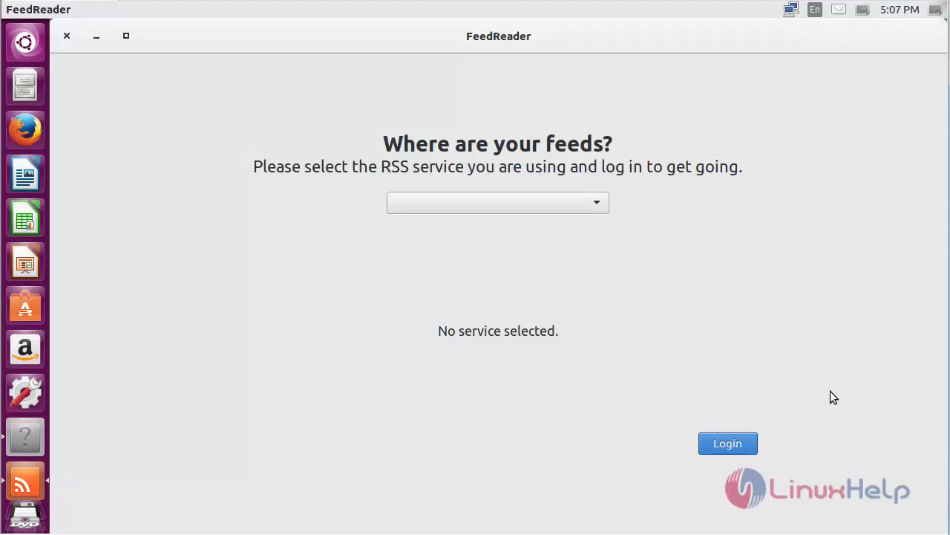
mouse_move(624, 235)
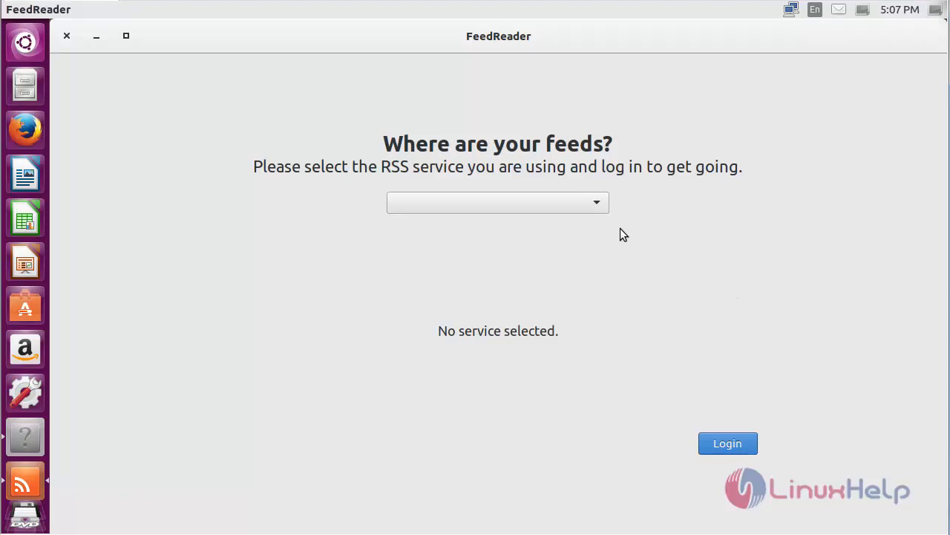
mouse_move(640, 206)
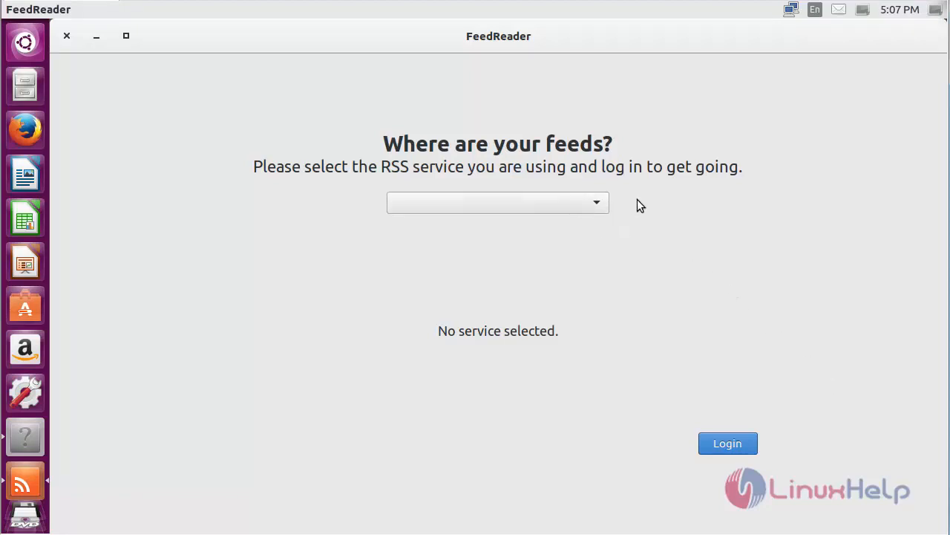
Step: Select Feedly from the RSS service list and start the login
left_click(497, 202)
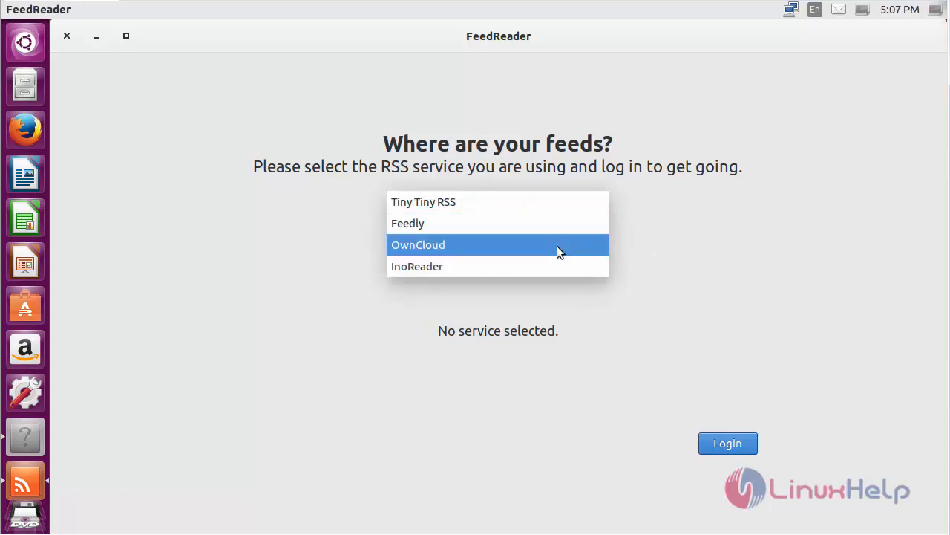
left_click(408, 222)
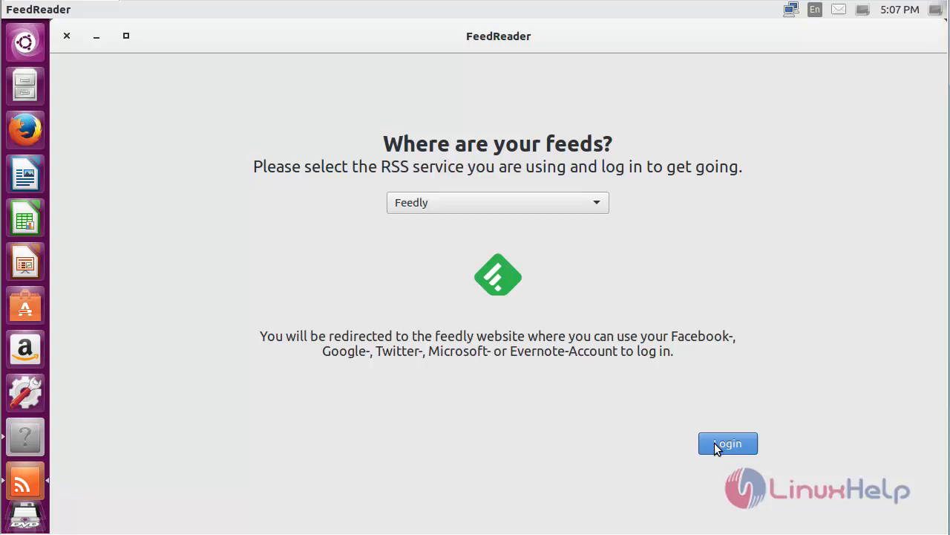
left_click(727, 443)
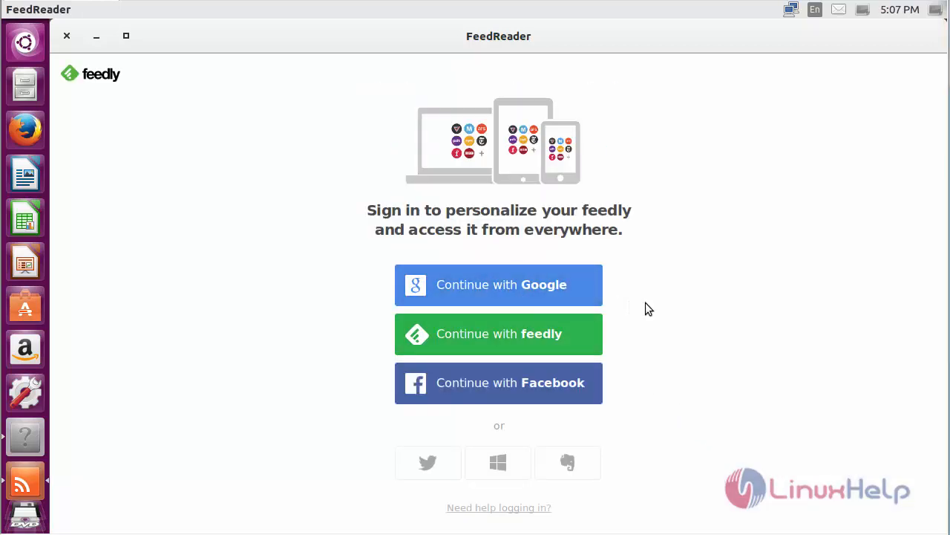
mouse_move(541, 288)
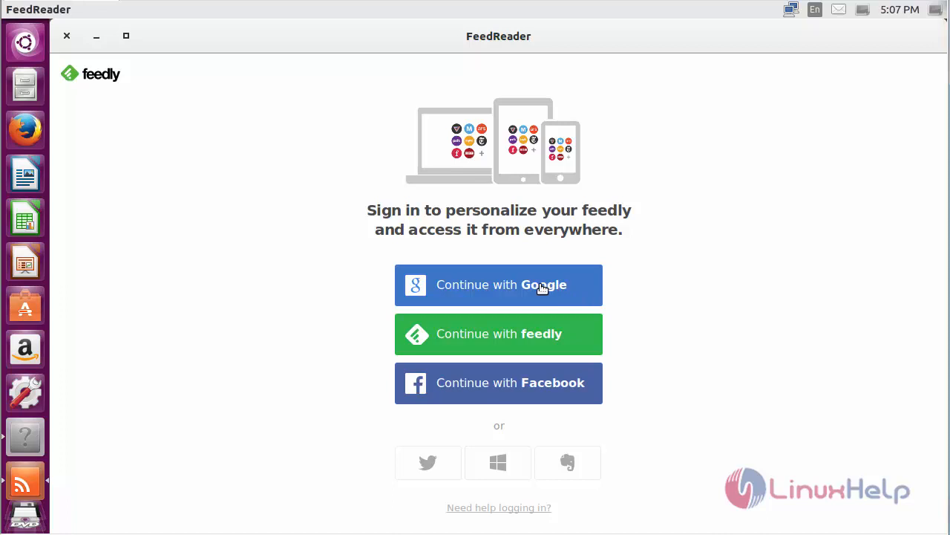
Step: Choose 'Continue with Google' and submit the Google password
left_click(499, 284)
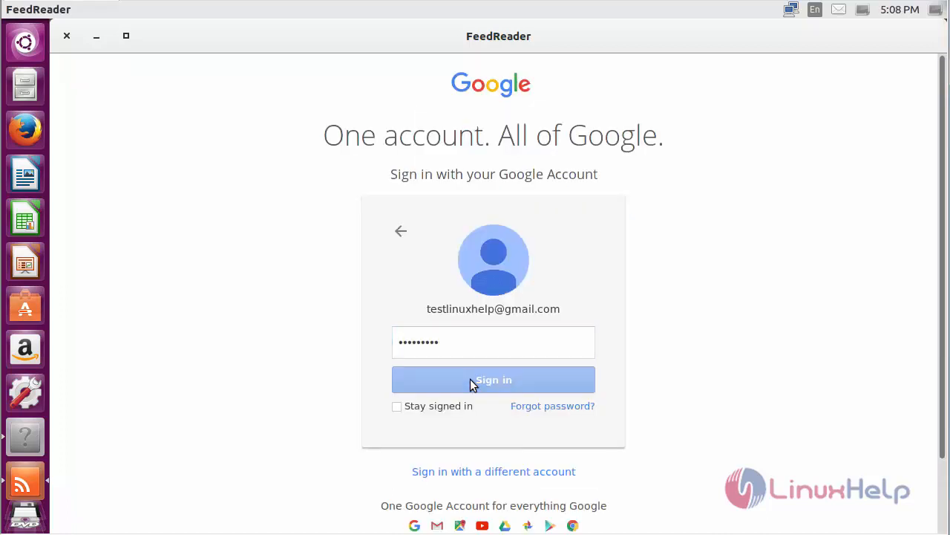
left_click(493, 379)
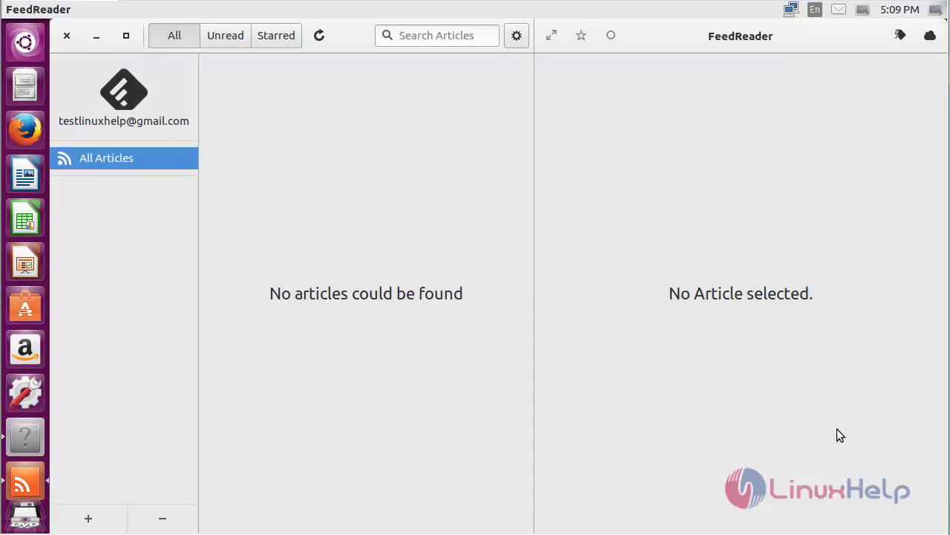
mouse_move(132, 128)
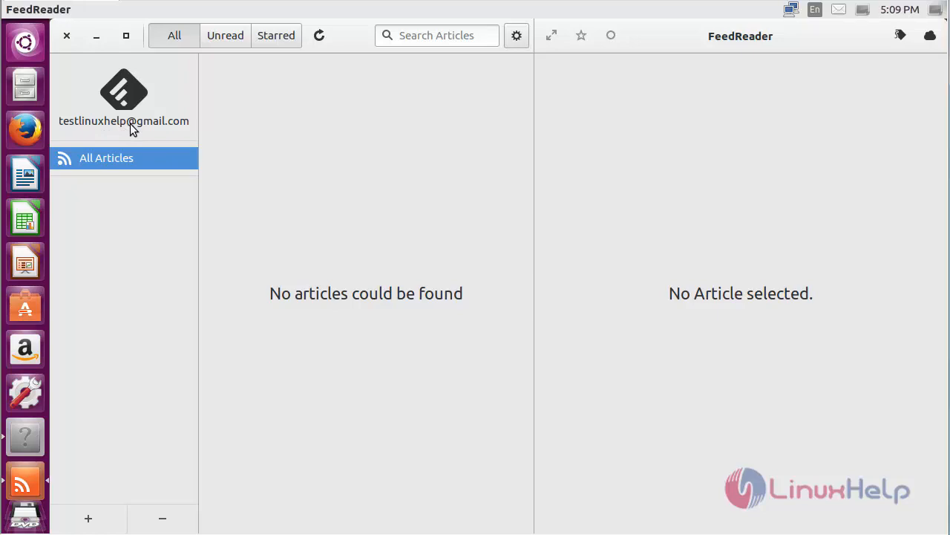
mouse_move(184, 131)
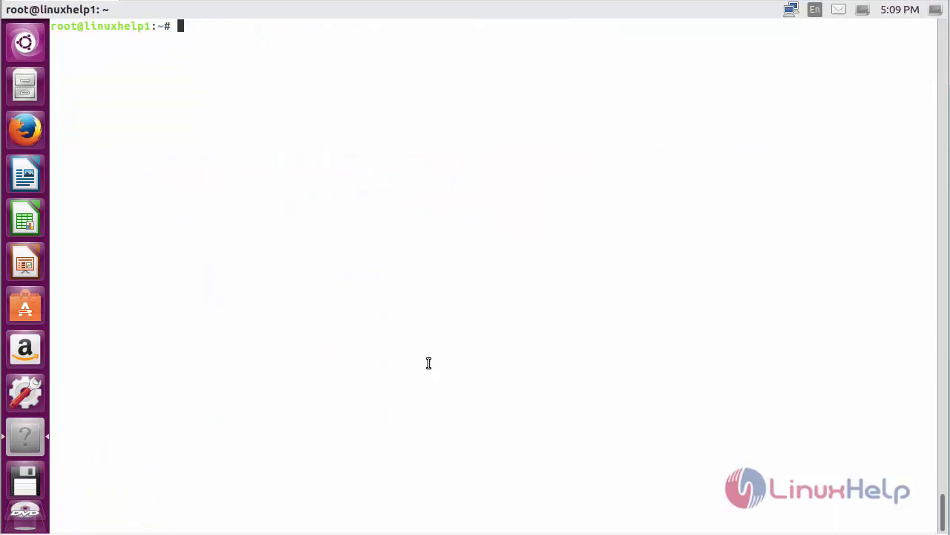
Step: Run 'apt-get remove feedreader -y' to uninstall FeedReader
type("apt-get rem")
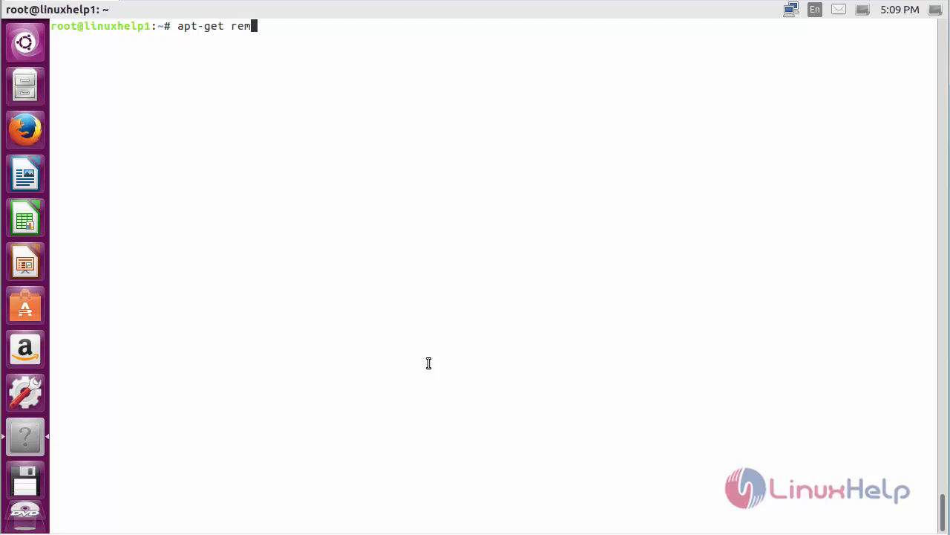
type("ove")
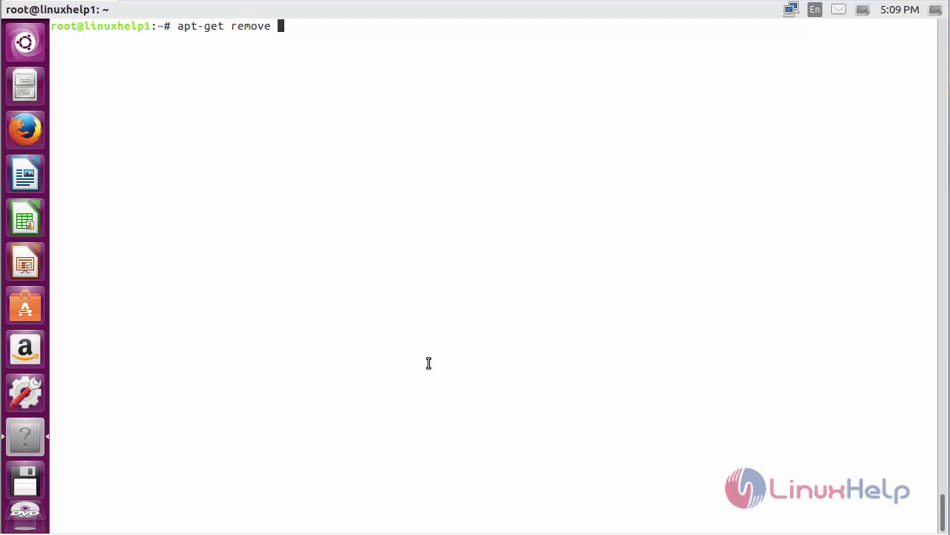
type("feedre")
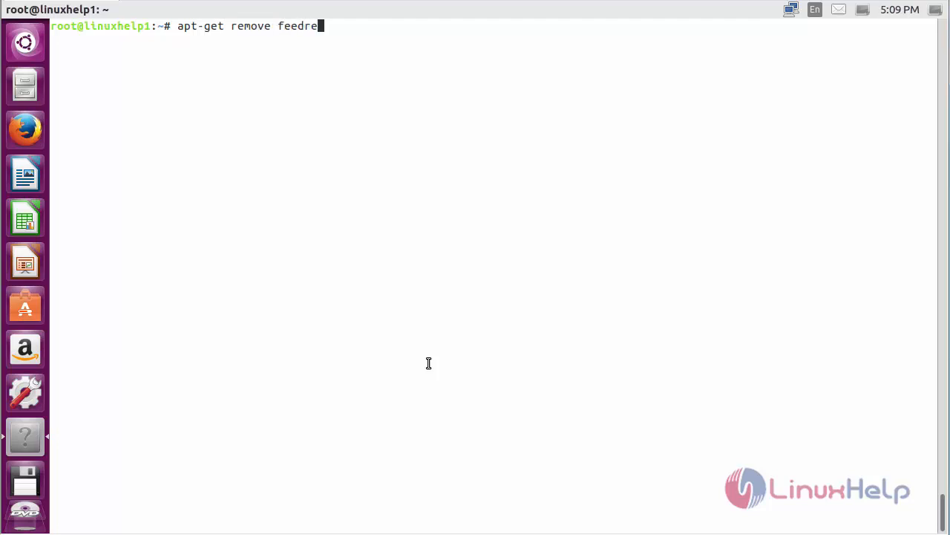
type("ader -y")
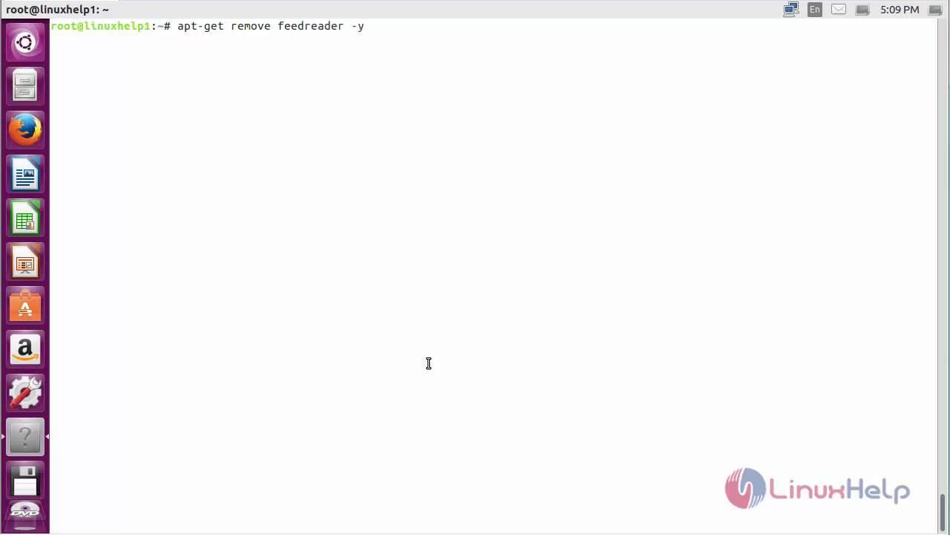
key("Return")
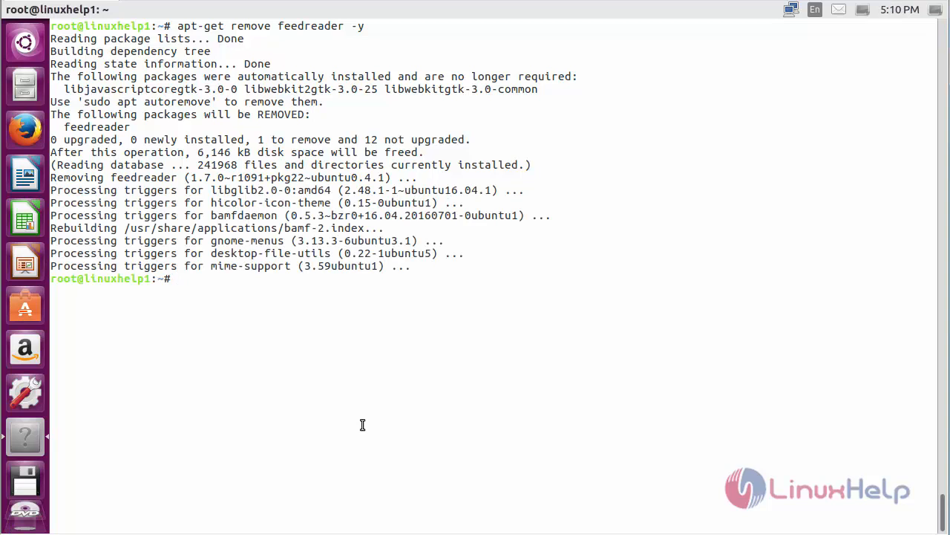
mouse_move(445, 412)
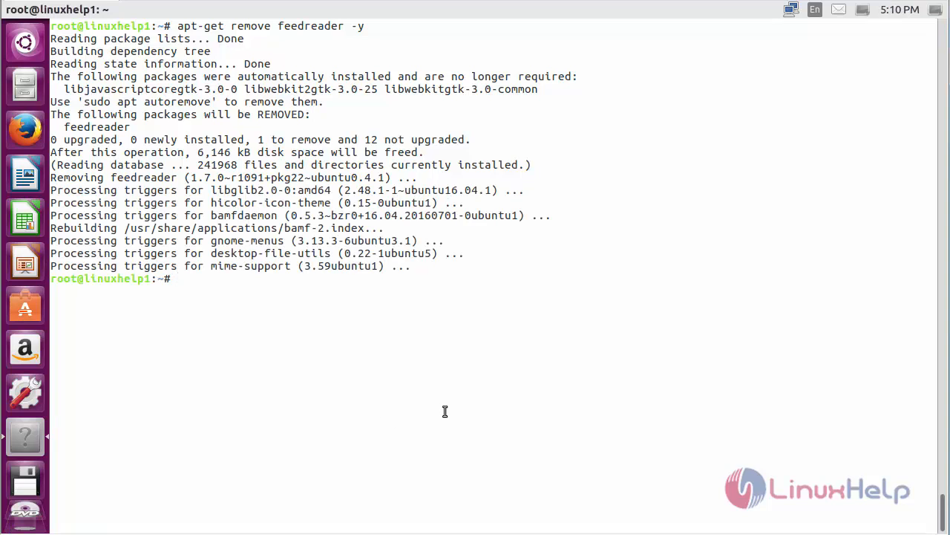